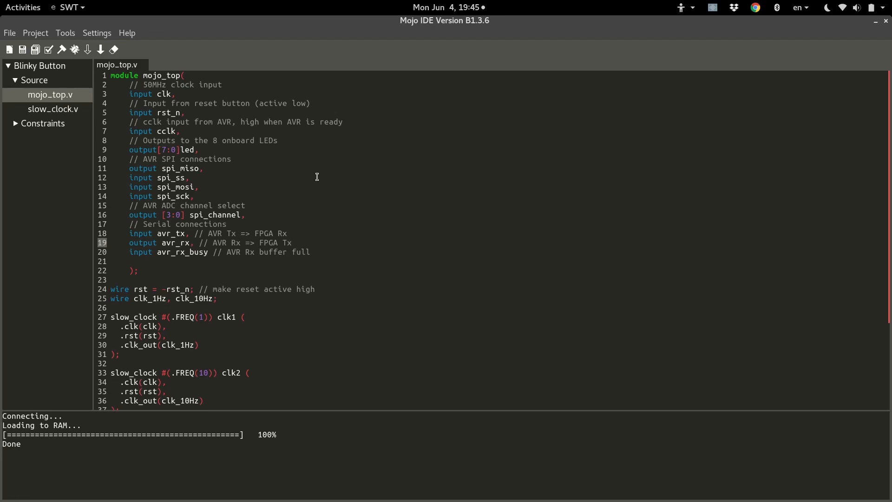
# Review slow_clock.v's counter-based divider logic, then bring mojo_top.v back to the front.
pyautogui.scroll(-3)
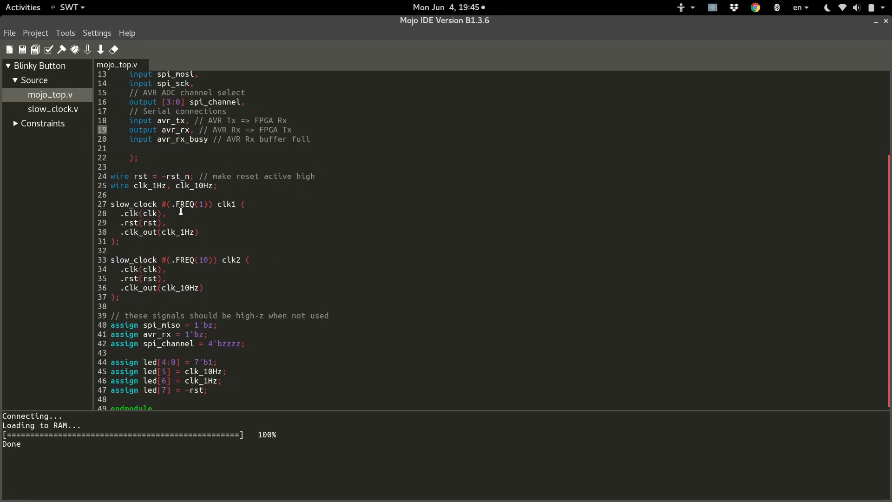
pyautogui.moveTo(136, 247)
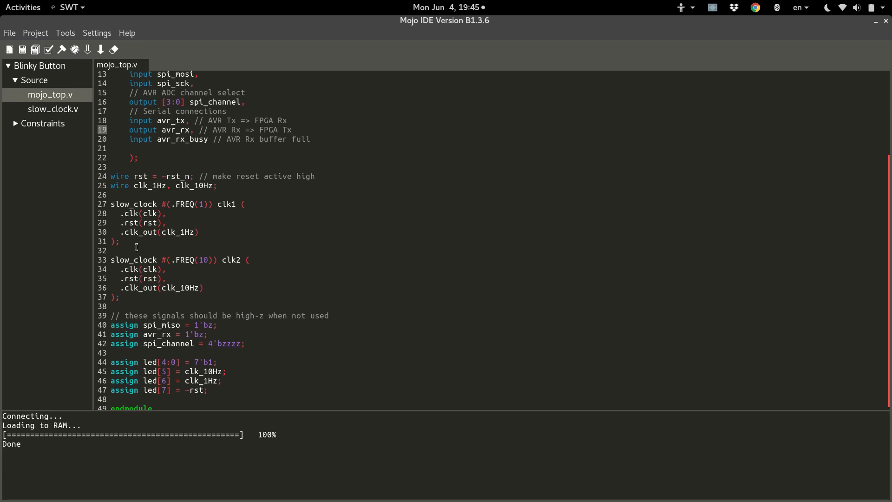
pyautogui.click(292, 130)
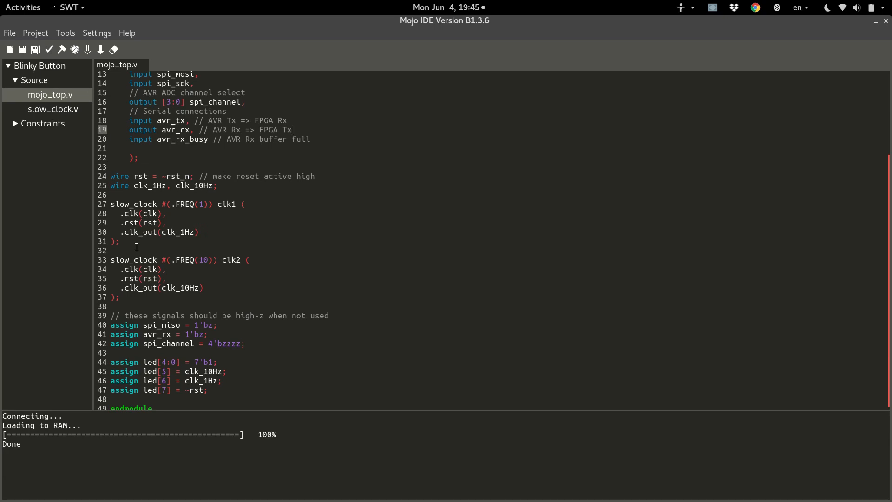
pyautogui.moveTo(202, 195)
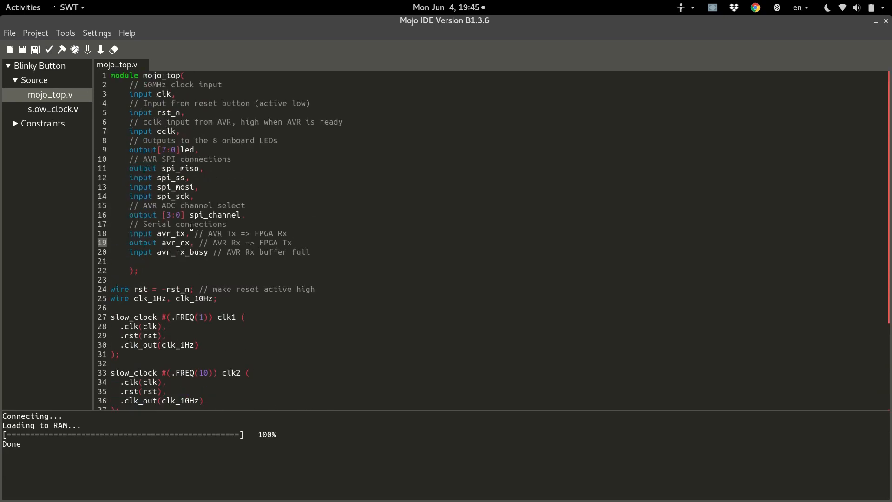
pyautogui.moveTo(172, 139)
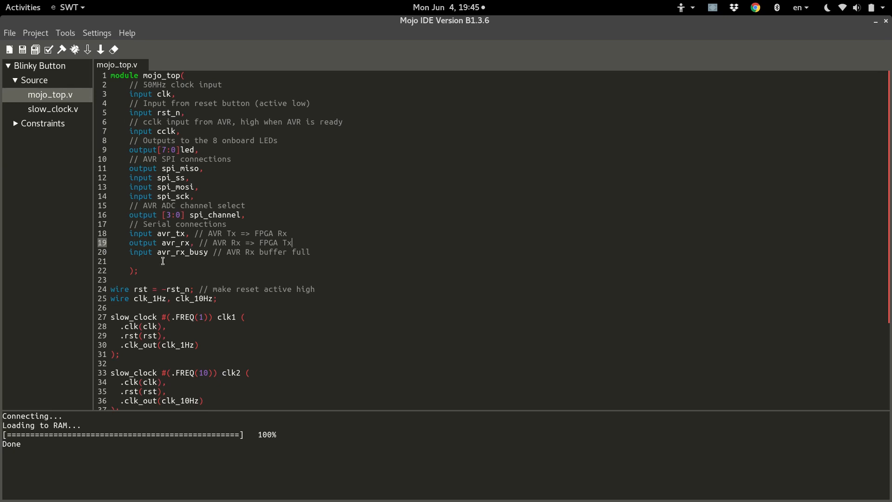
pyautogui.scroll(-3)
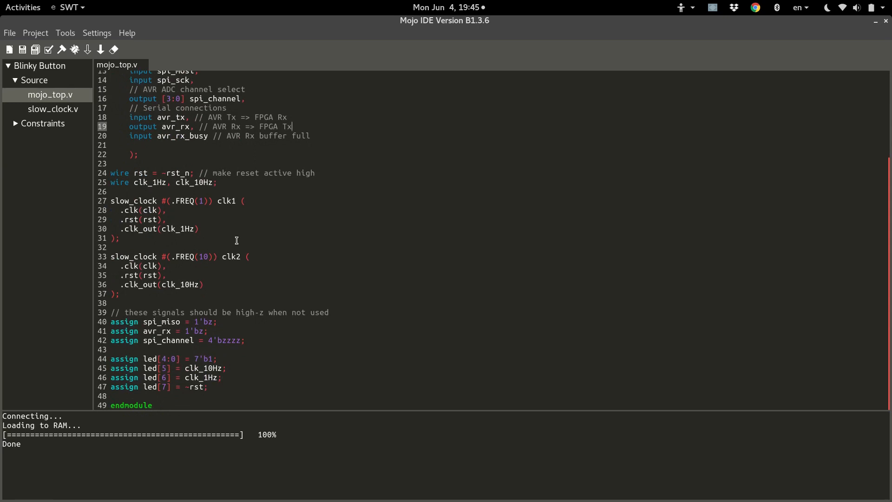
pyautogui.moveTo(277, 258)
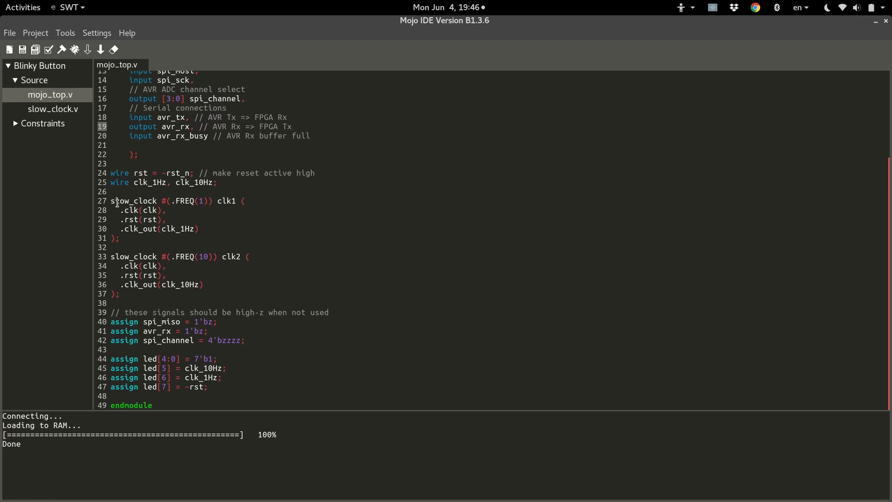
pyautogui.moveTo(225, 200)
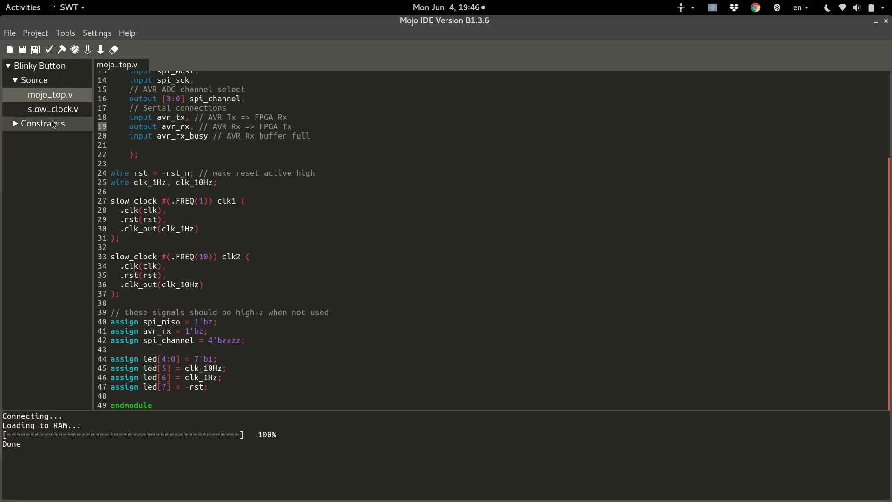
pyautogui.click(53, 108)
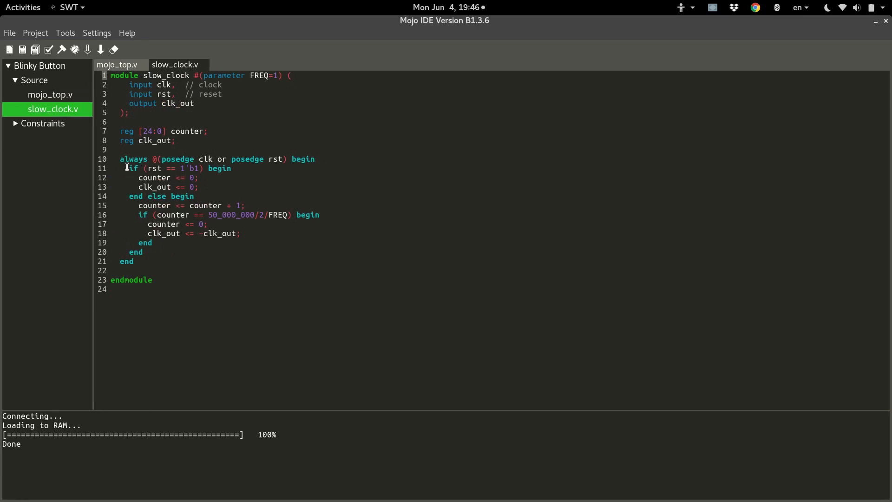
pyautogui.moveTo(213, 225)
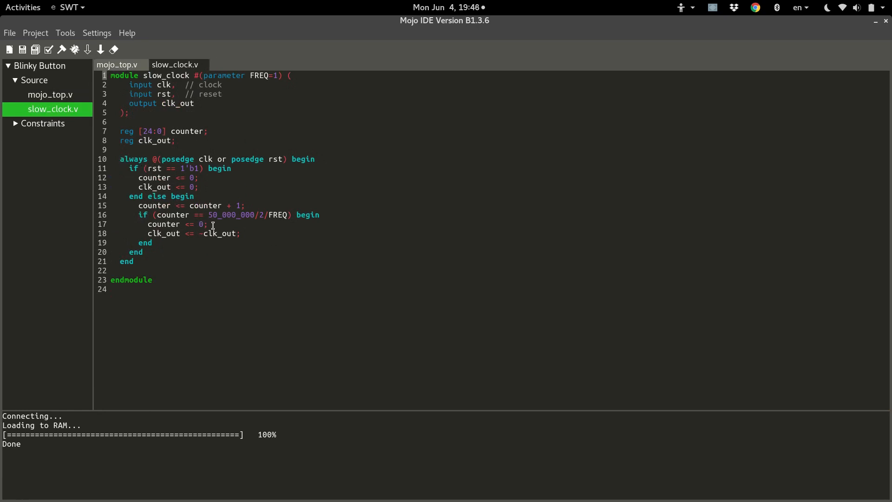
pyautogui.moveTo(158, 186)
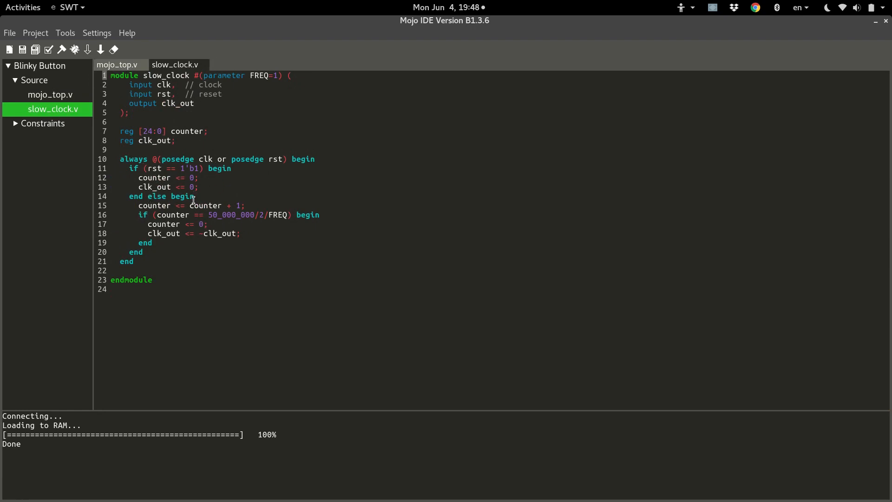
pyautogui.moveTo(203, 212)
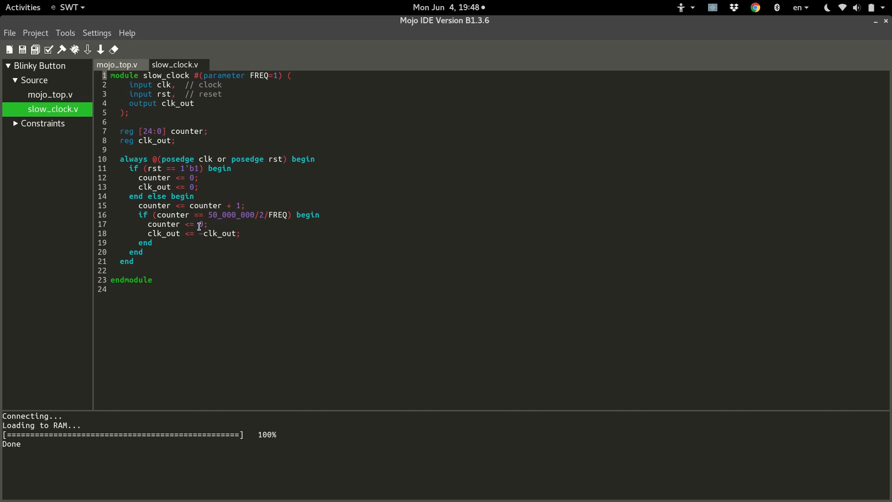
pyautogui.click(117, 64)
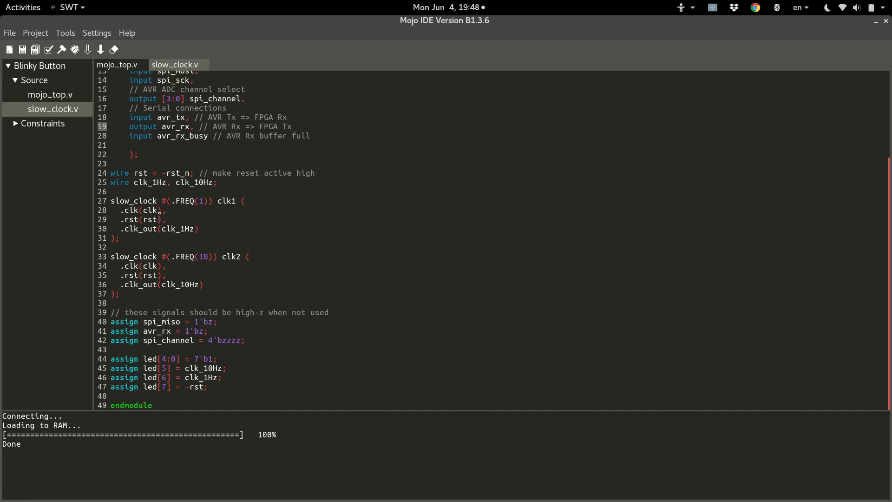
pyautogui.moveTo(109, 172)
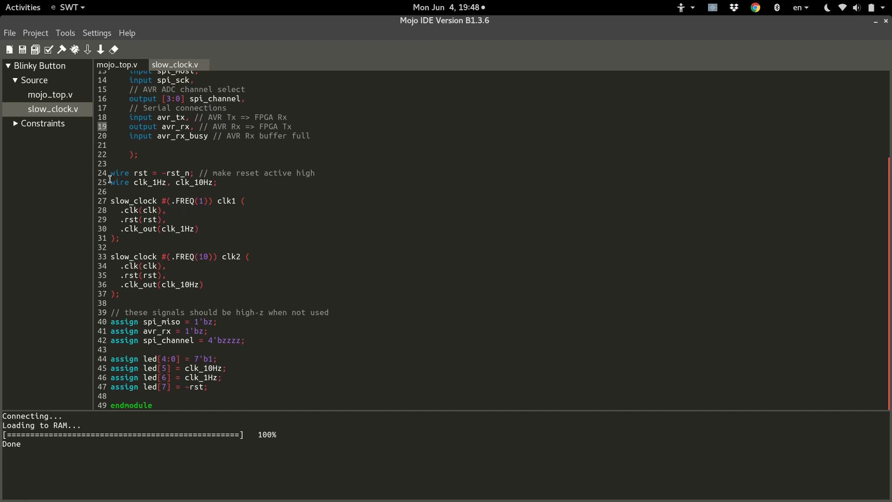
# Insert two blank lines at line 27, just above the first slow_clock instance.
pyautogui.click(109, 201)
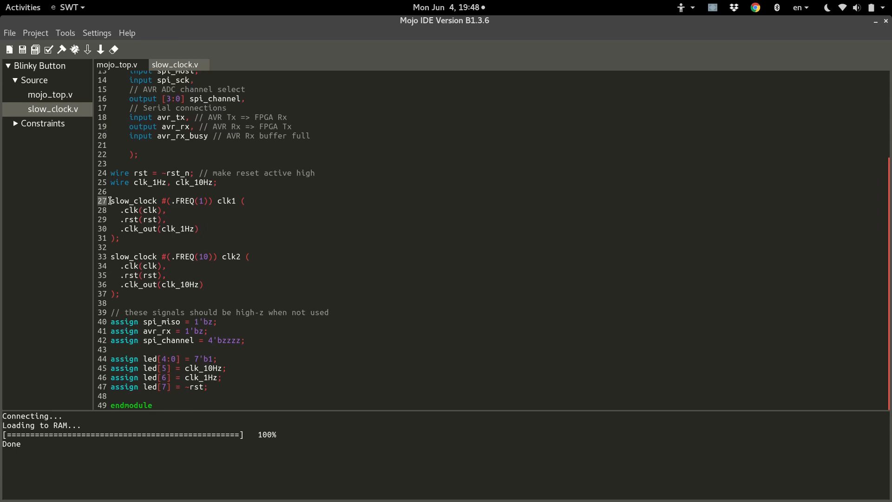
pyautogui.moveTo(139, 279)
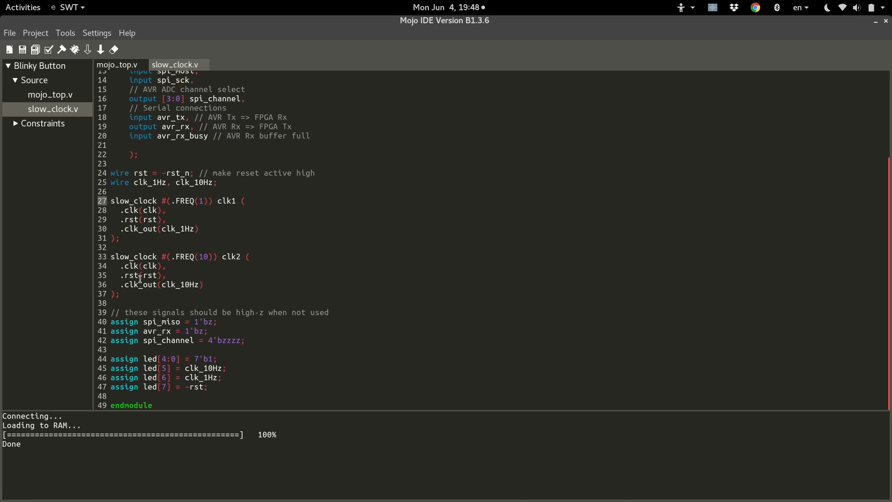
pyautogui.moveTo(243, 225)
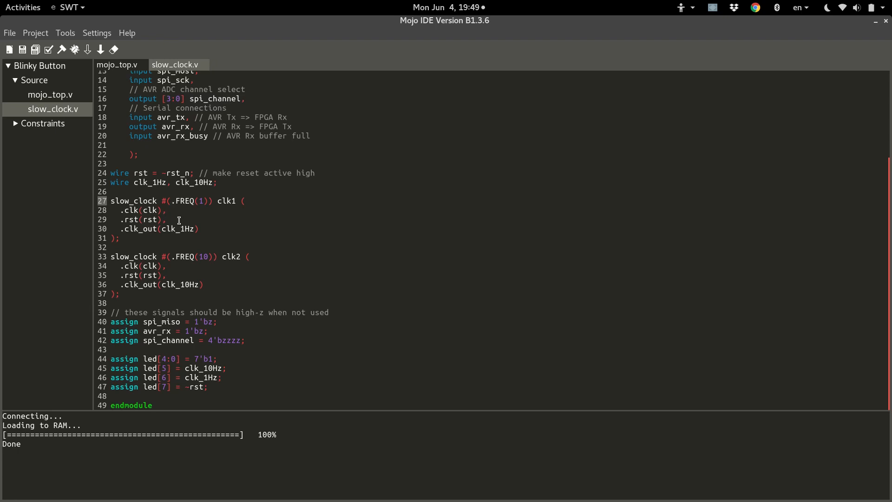
pyautogui.moveTo(228, 192)
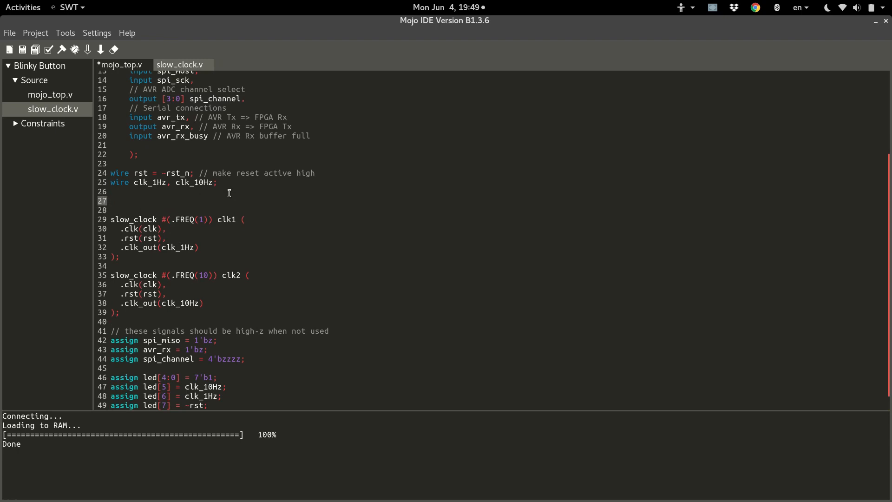
pyautogui.click(110, 200)
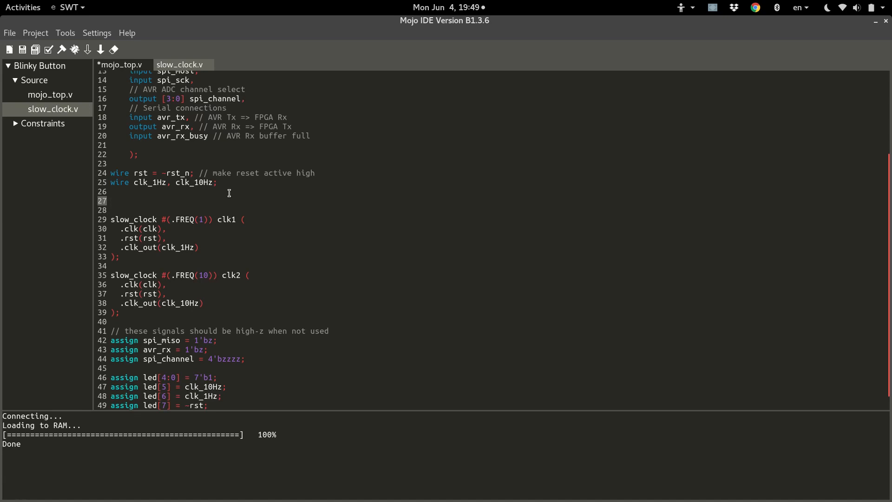
# Declare 'genvar i;' on blank line 27 of mojo_top.v.
pyautogui.click(112, 200)
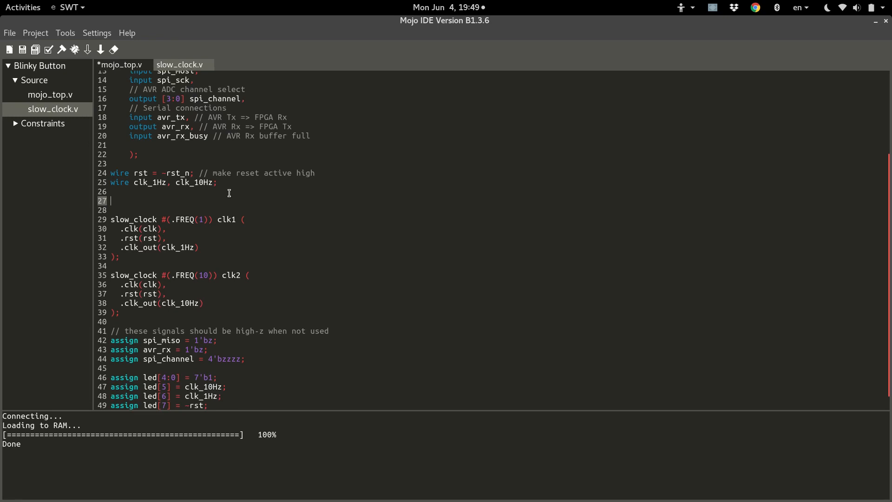
pyautogui.write('gen')
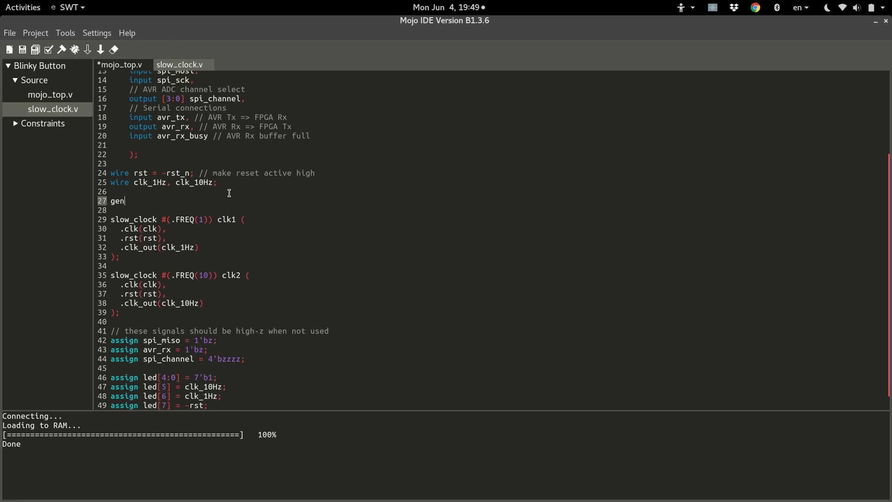
pyautogui.write('var')
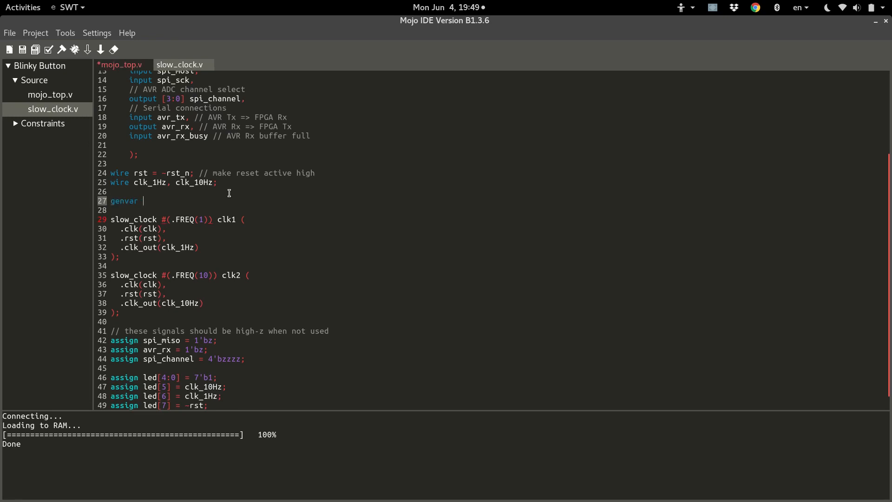
pyautogui.write('i;')
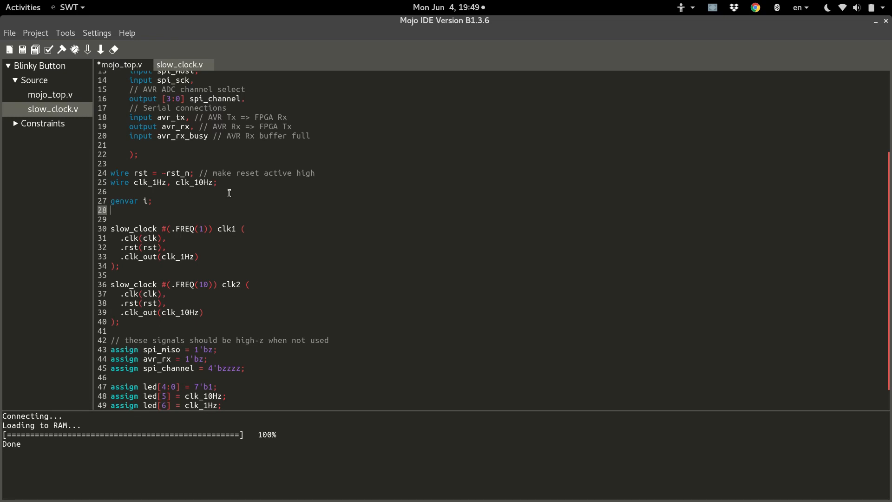
# Wrap the slow_clock instances with 'generate' above and 'endgenerate' below.
pyautogui.write('gen')
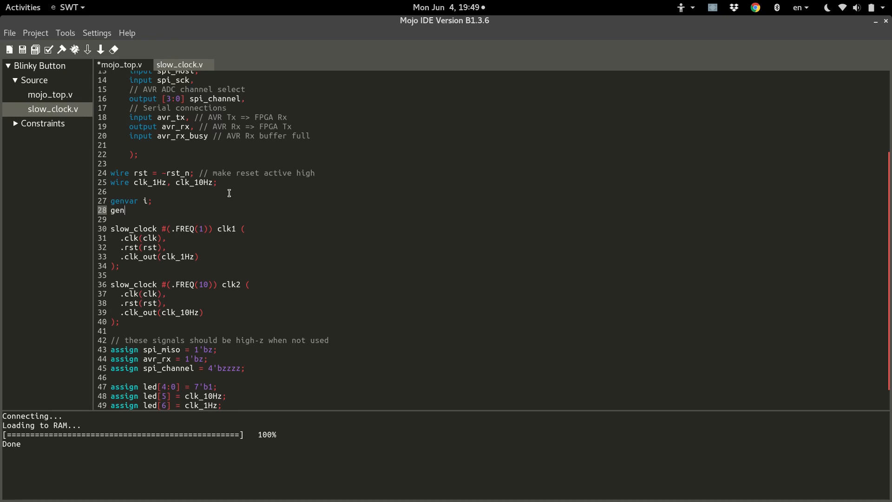
pyautogui.write('erate')
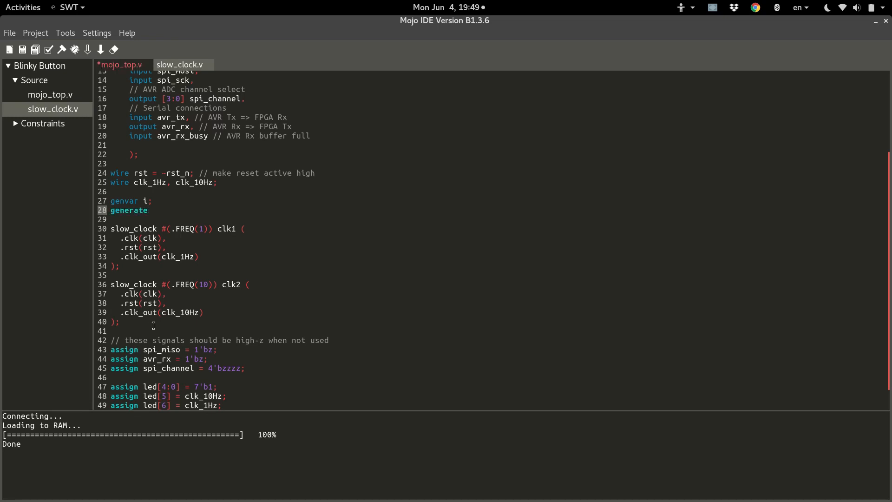
pyautogui.write('end')
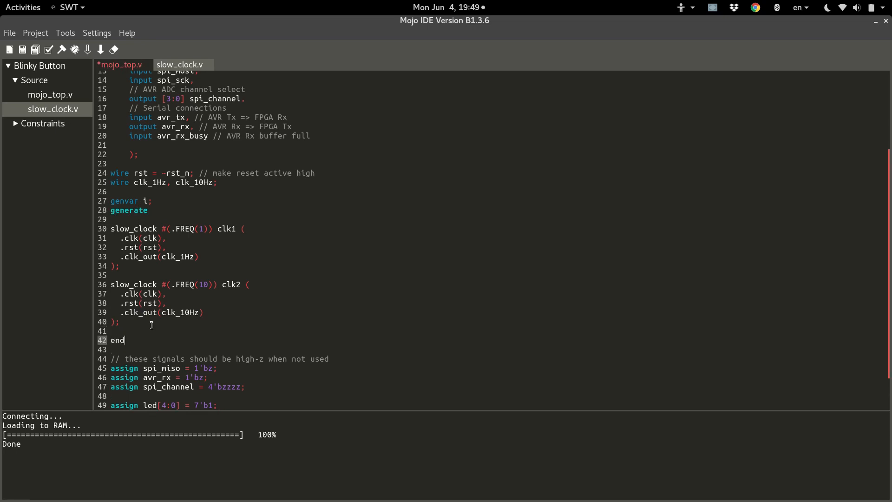
pyautogui.write('generate')
pyautogui.click(492, 219)
pyautogui.write('for (')
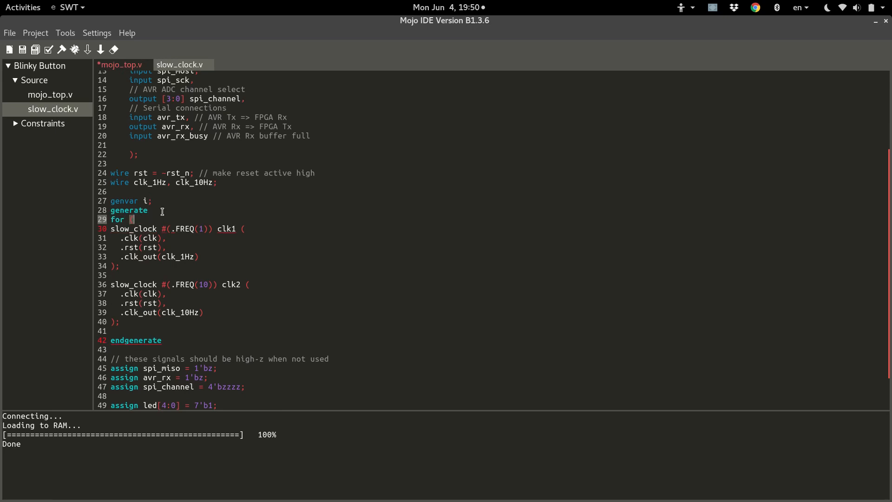
pyautogui.moveTo(147, 201)
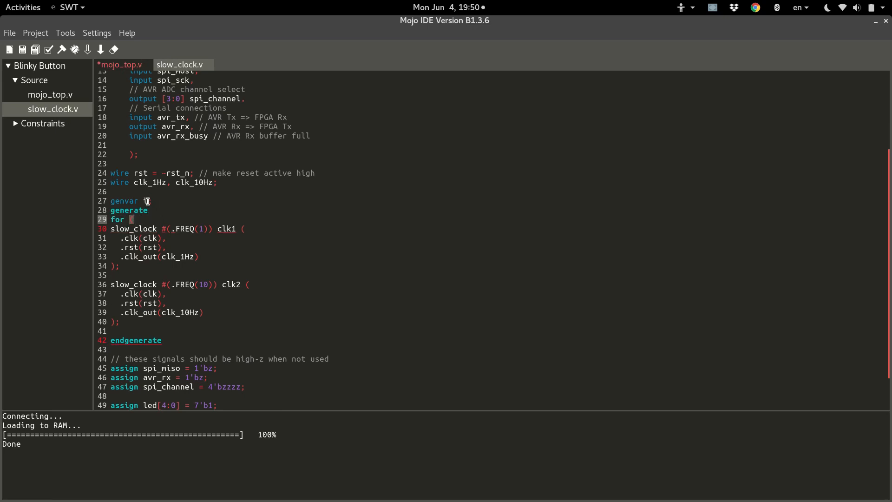
# Add a 'for (i=0; i<4; i=i+1) begin' header and closing 'end' around both instances.
pyautogui.write('(i=0')
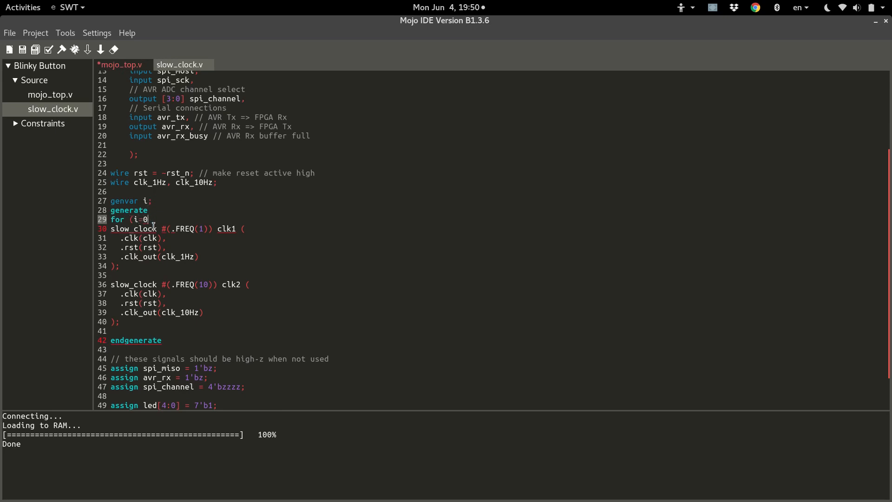
pyautogui.write(';')
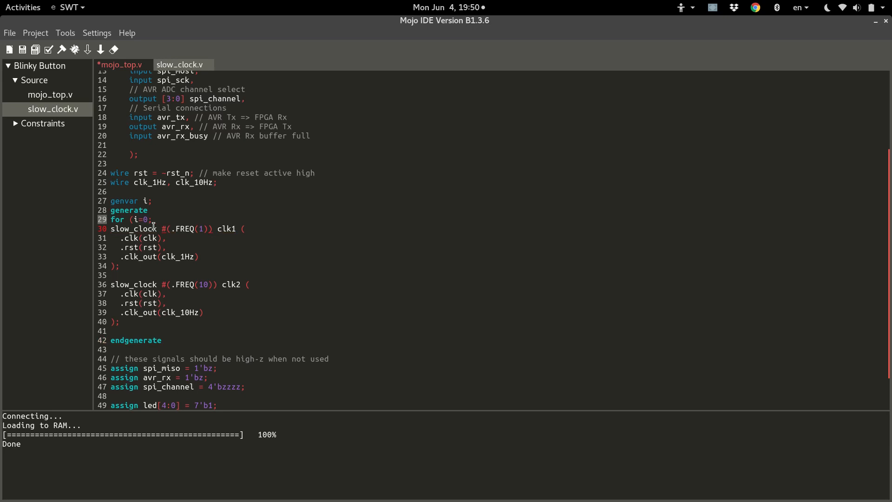
pyautogui.write('i<')
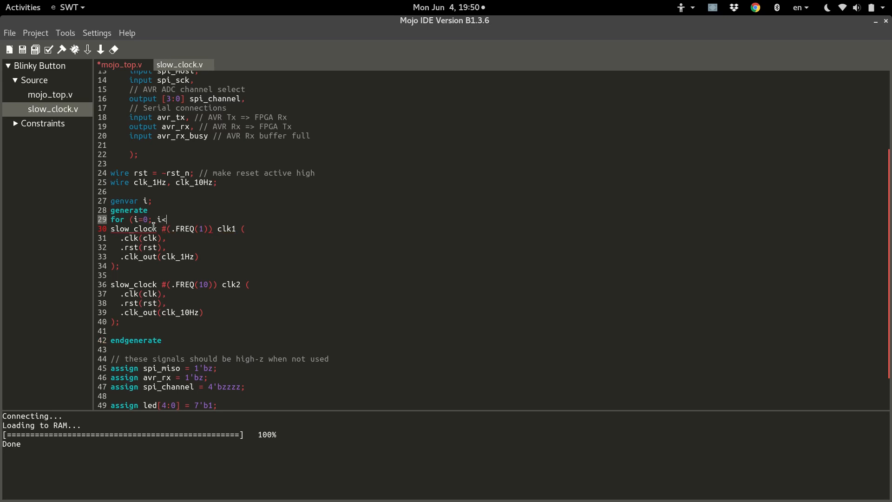
pyautogui.write('4; i')
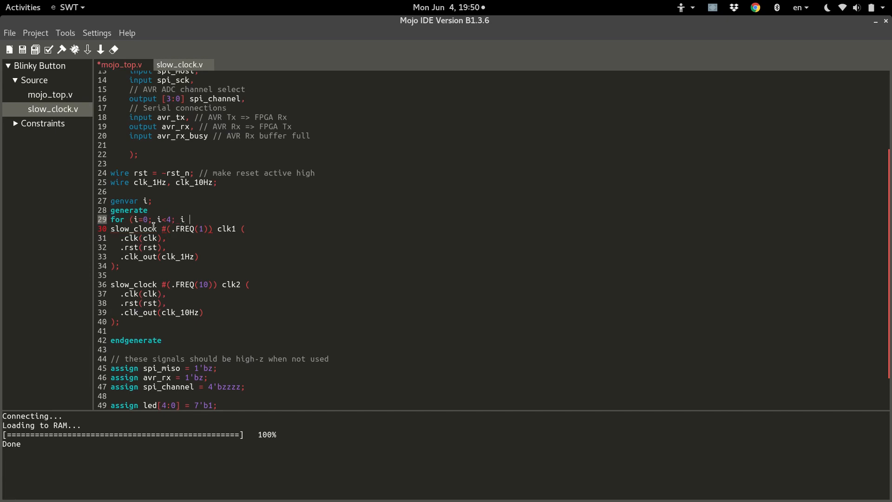
pyautogui.write('=i')
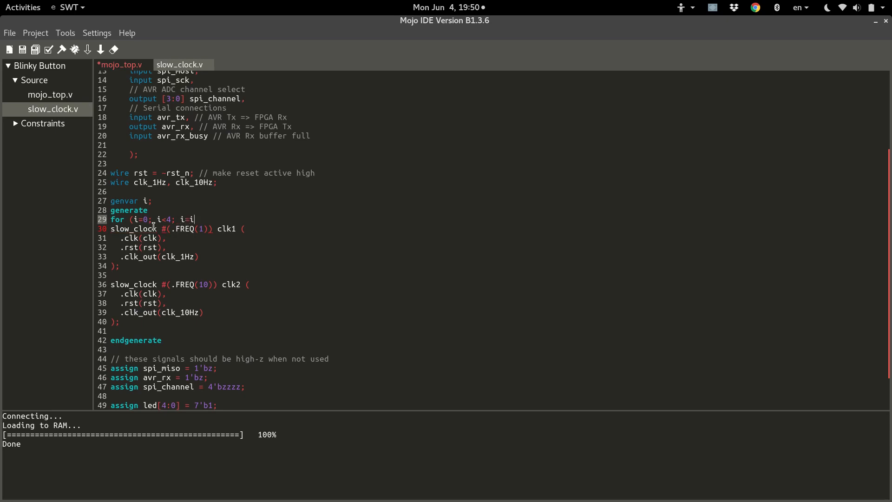
pyautogui.write('+1')
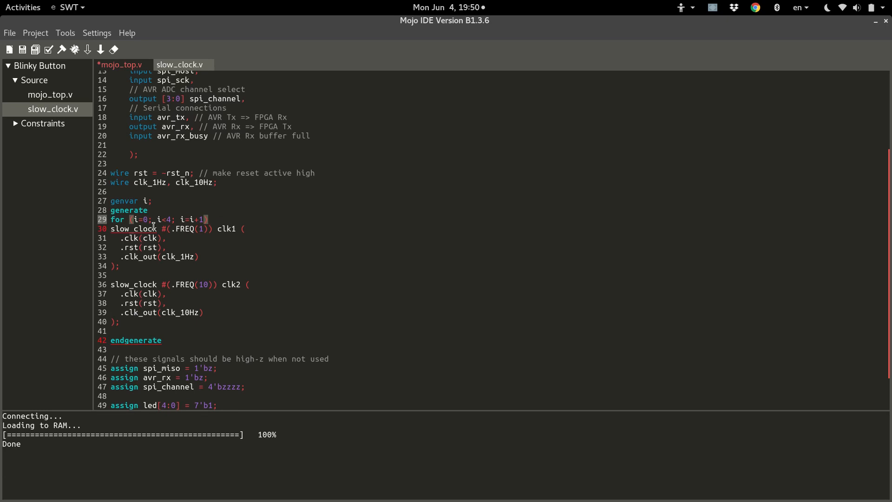
pyautogui.write('b')
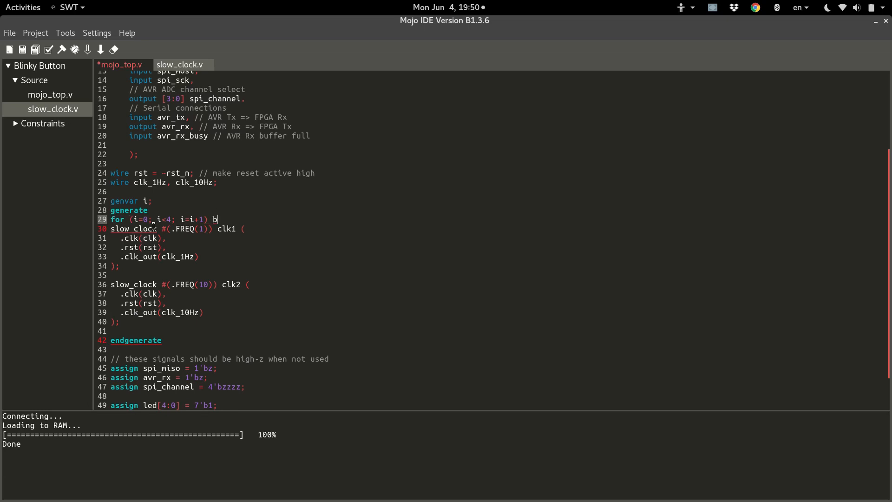
pyautogui.write('egin')
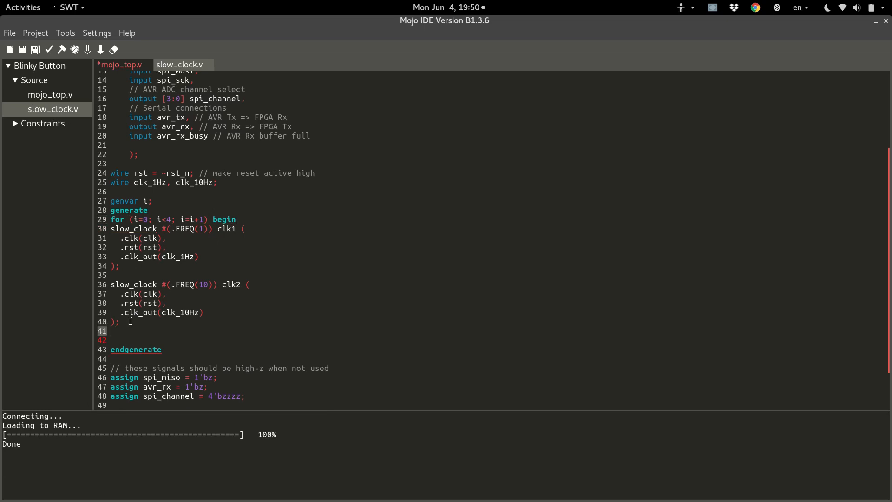
pyautogui.write('end')
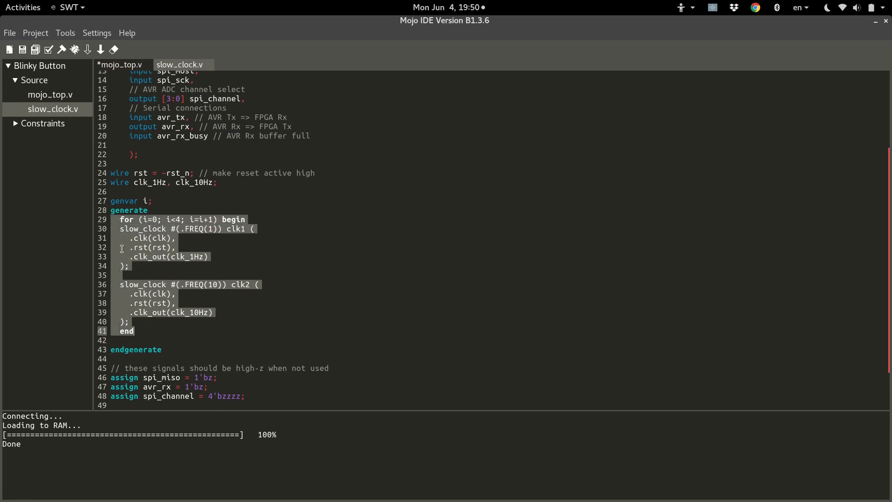
# Indent the loop body and delete the second slow_clock clk2 instance.
pyautogui.click(119, 229)
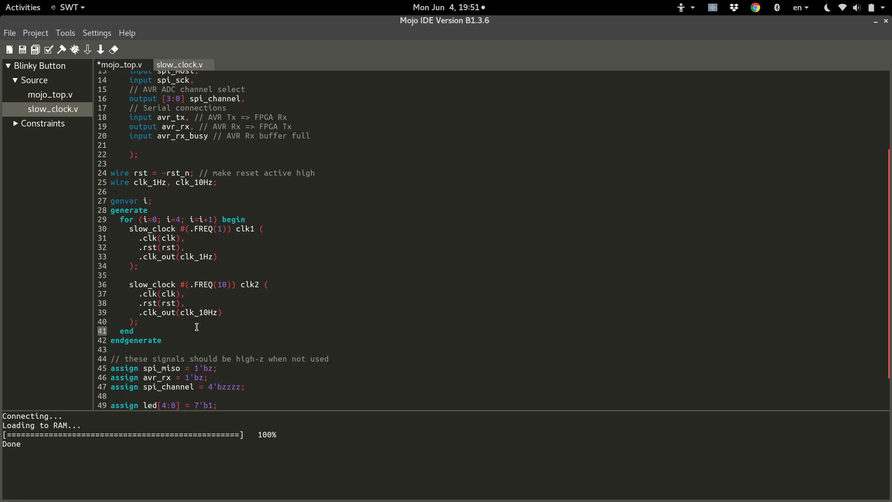
pyautogui.moveTo(177, 294)
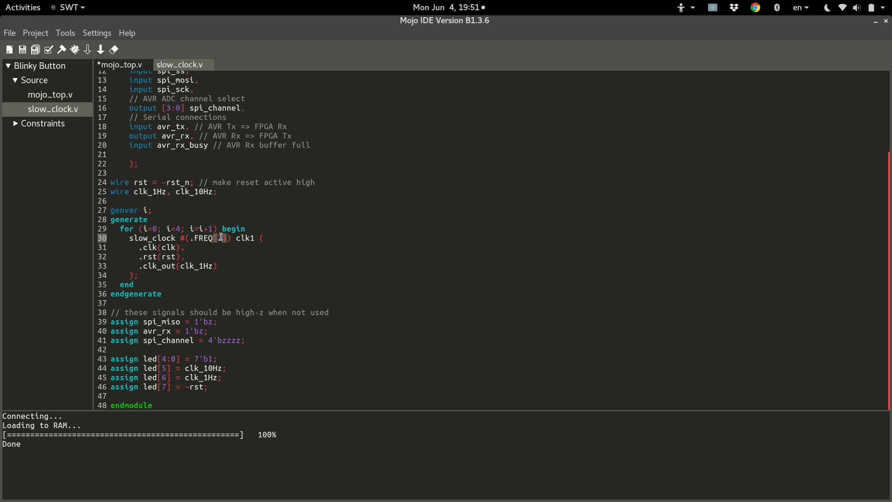
# Change the loop instance's frequency parameter from .FREQ(1) to .FREQ(2**i).
pyautogui.write('2')
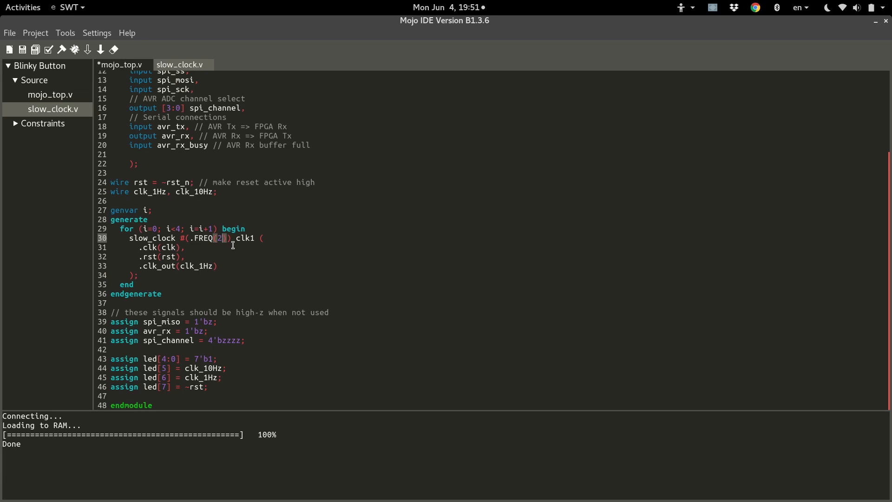
pyautogui.write('**')
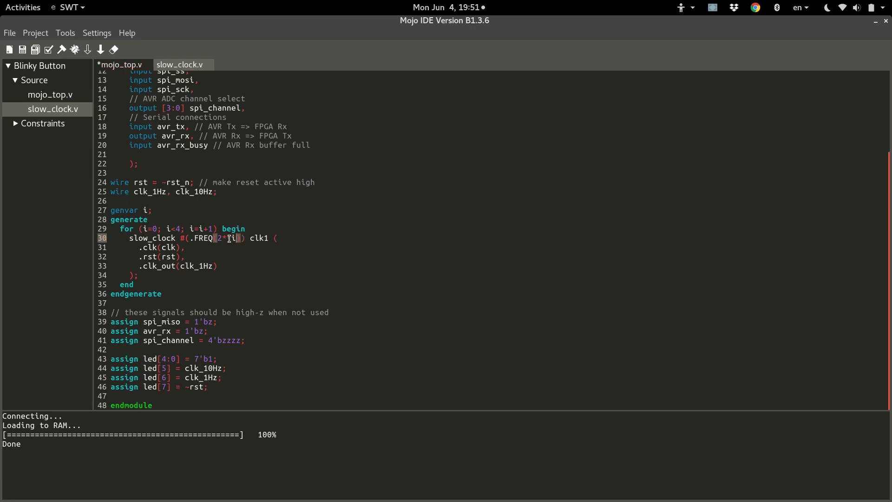
pyautogui.write('*')
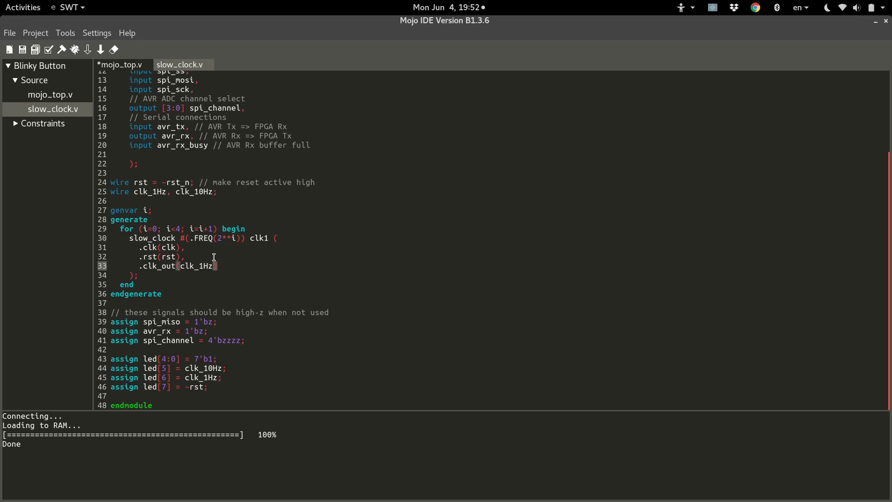
pyautogui.moveTo(135, 189)
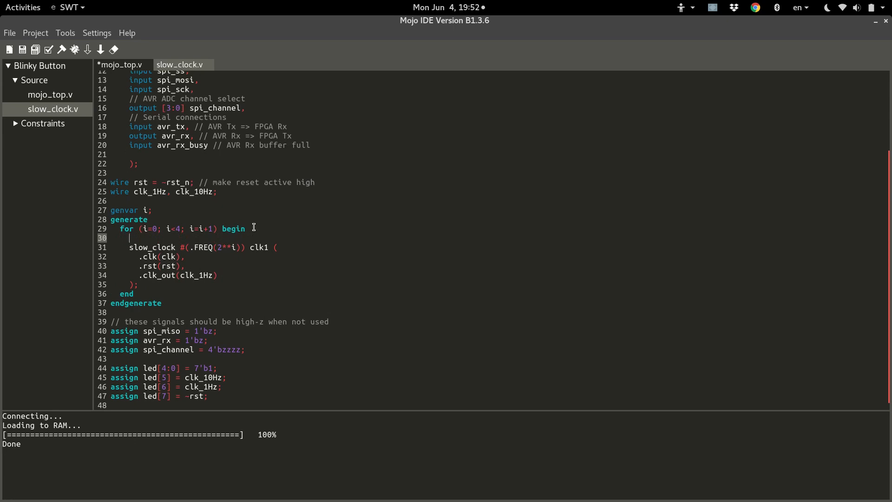
# Declare 'wire clk_slow;' and connect it to the loop's slow_clock output.
pyautogui.write('wire')
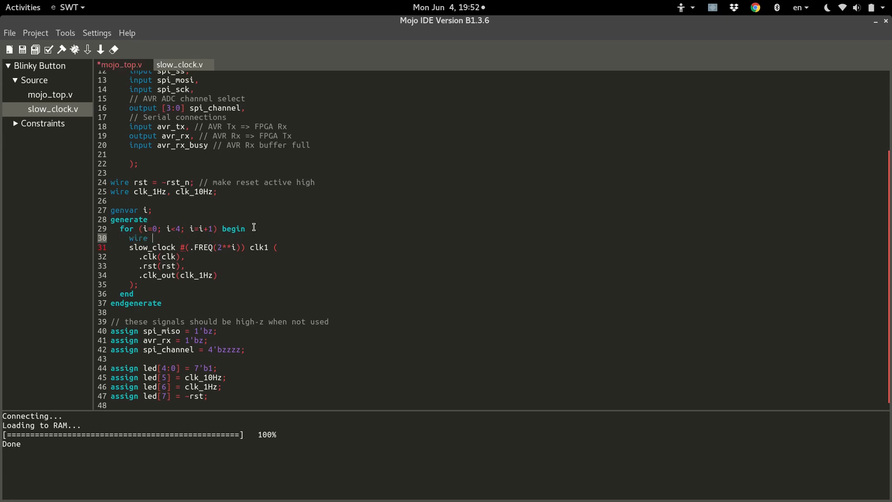
pyautogui.write('clk_slow')
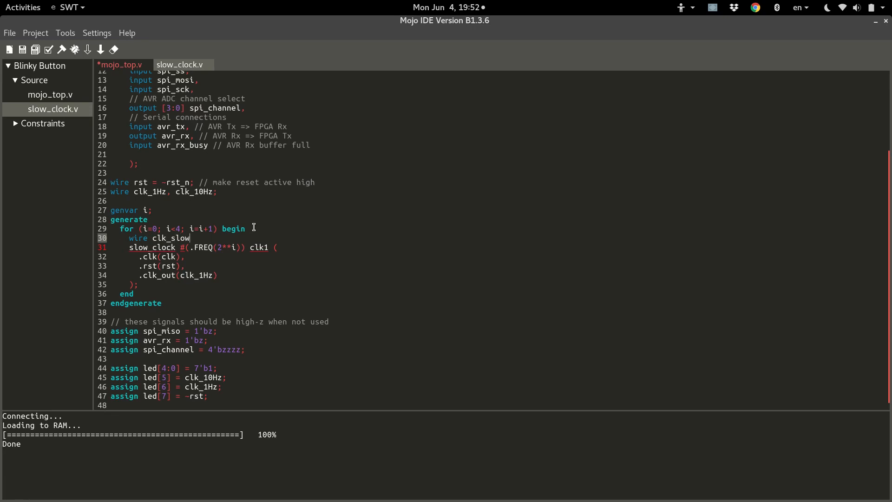
pyautogui.write(';')
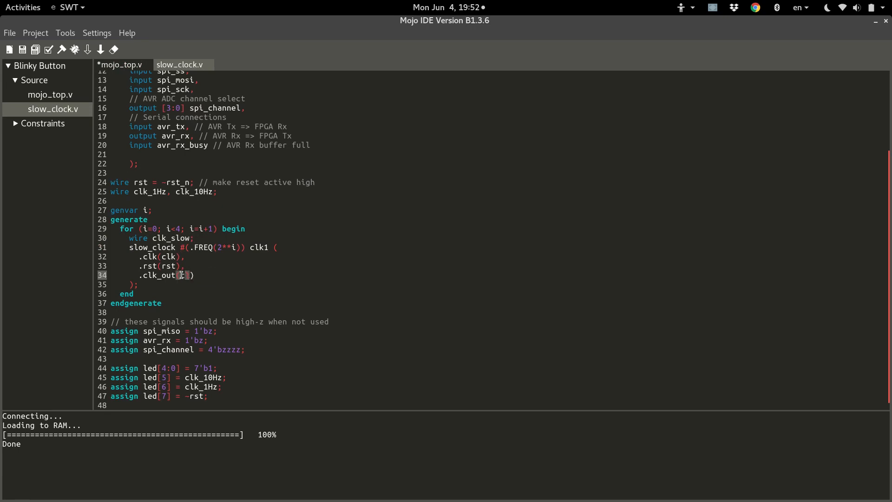
pyautogui.write('clk_slow')
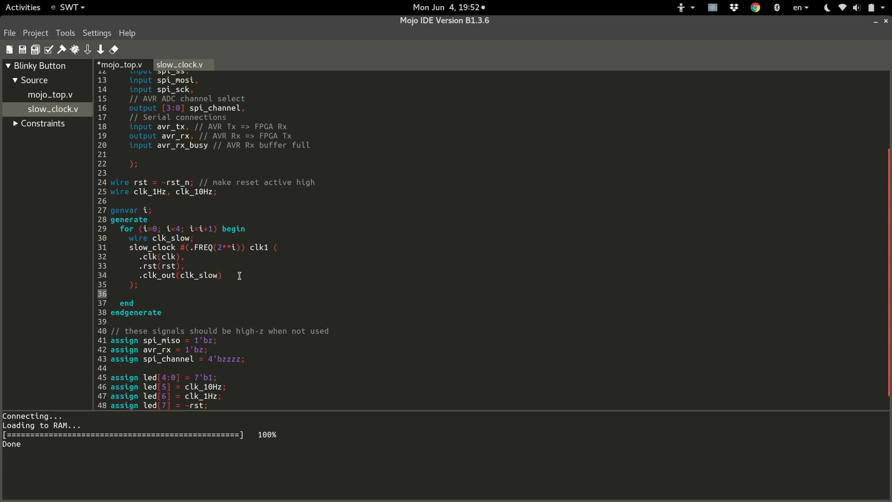
# Start an 'assign led[i];' statement below the slow_clock instance.
pyautogui.click(129, 293)
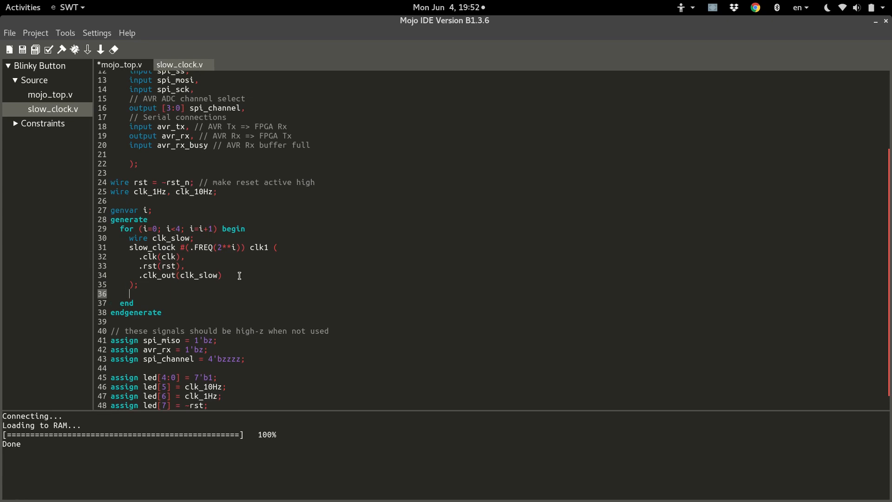
pyautogui.write('asig')
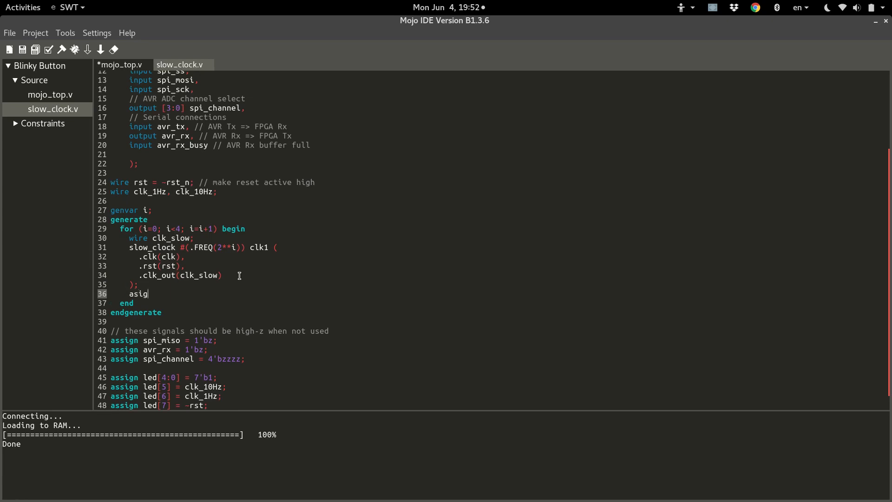
pyautogui.write('n le')
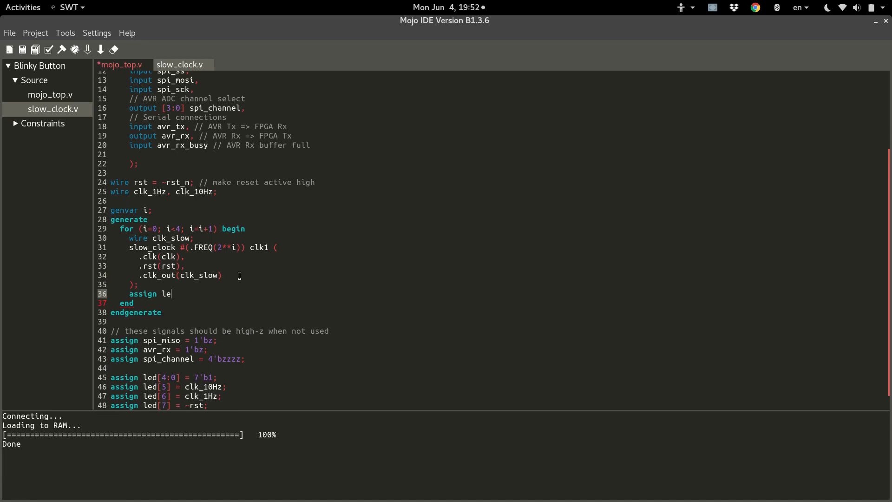
pyautogui.write('d[0')
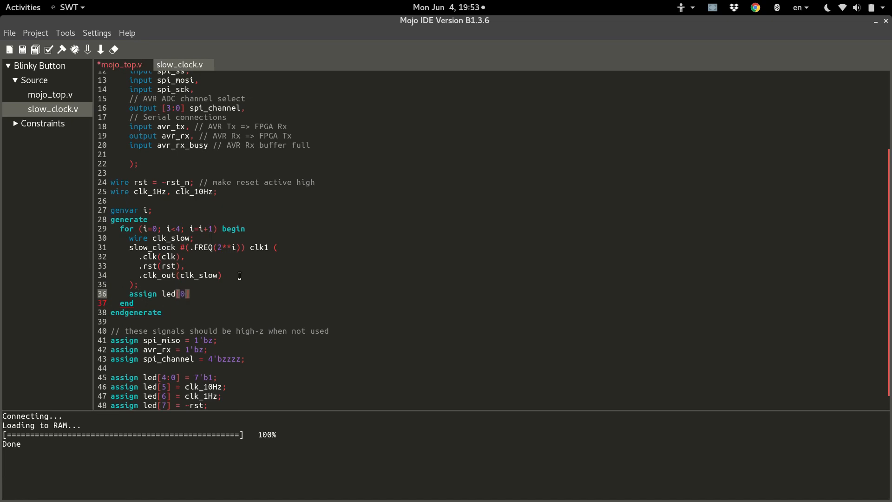
pyautogui.write('i')
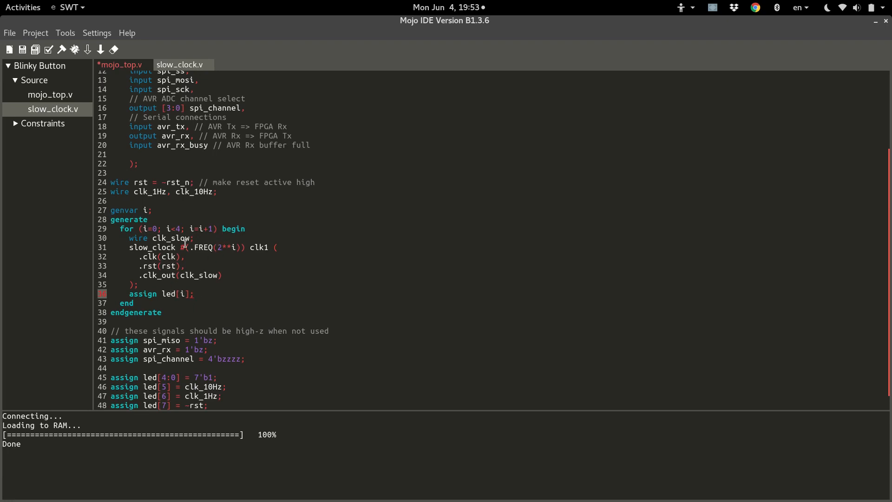
pyautogui.moveTo(202, 268)
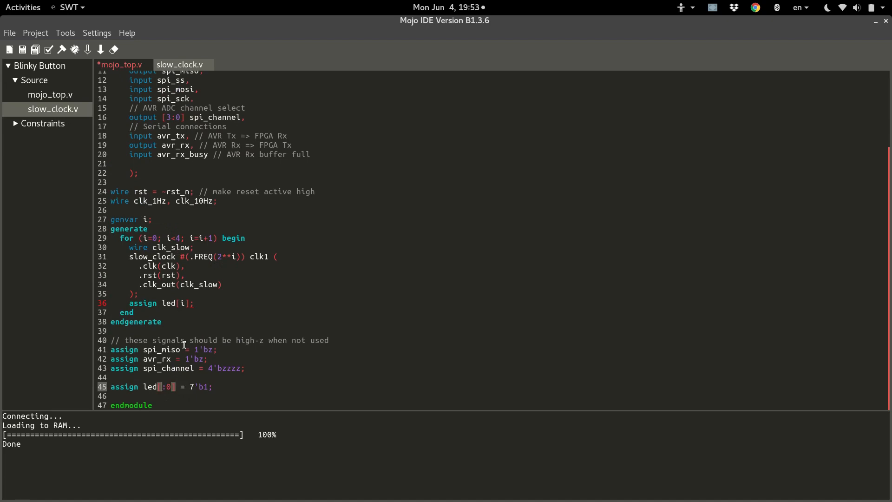
# Make the loop assign led[i] = clk_slow and collapse old LED assigns into led[3:0] = 0.
pyautogui.write('3')
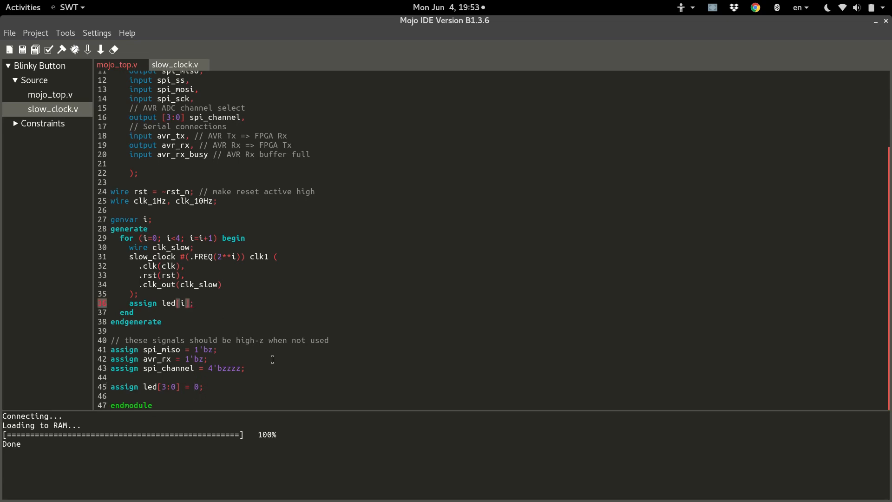
pyautogui.write('=')
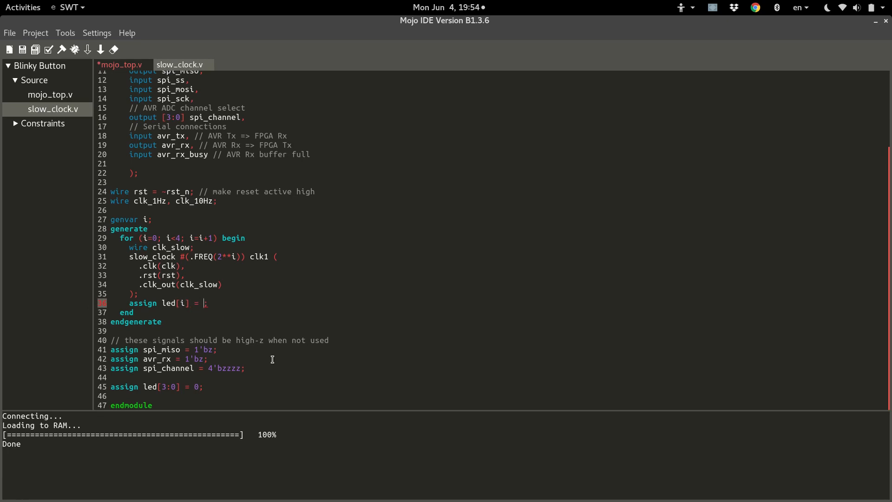
pyautogui.write('clk')
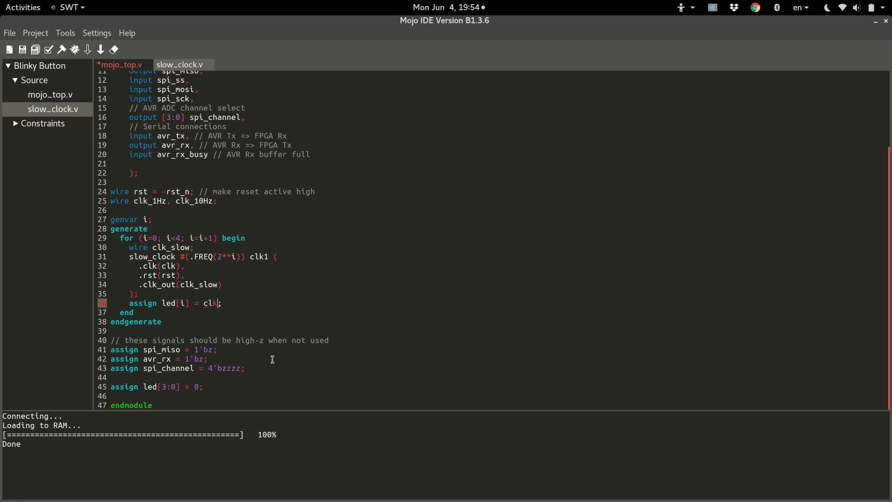
pyautogui.write('_slow')
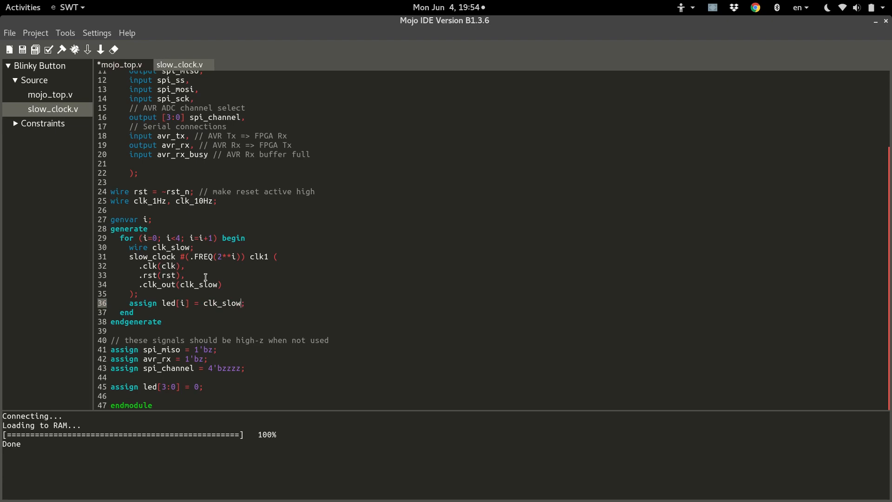
pyautogui.moveTo(198, 269)
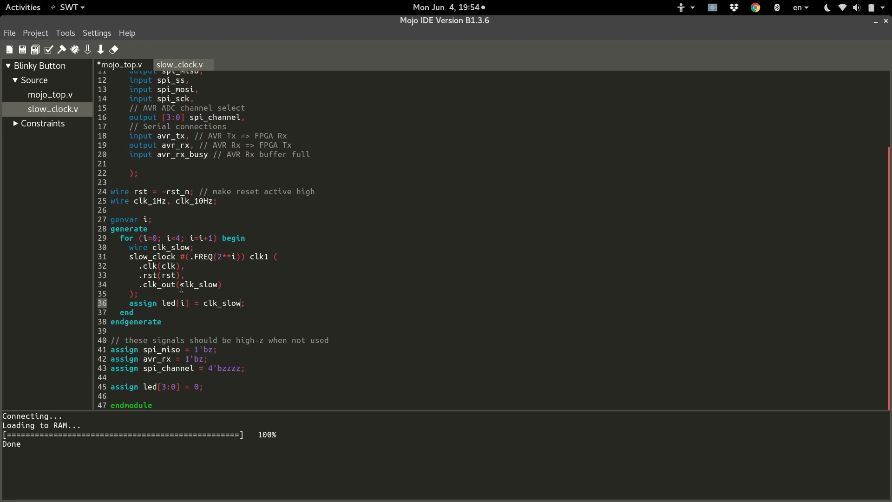
pyautogui.moveTo(364, 253)
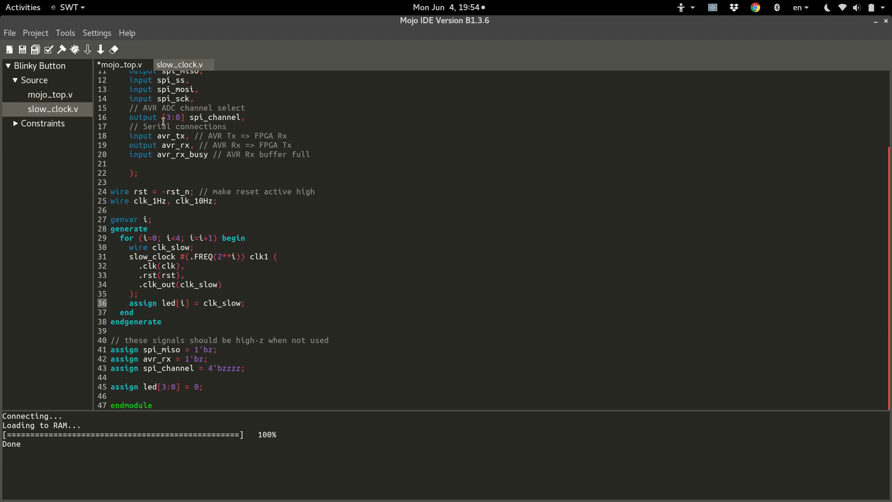
# Save mojo_top.v, build, and resolve the led[3] multiple-driver warning with led[7:4] = 0.
pyautogui.click(62, 50)
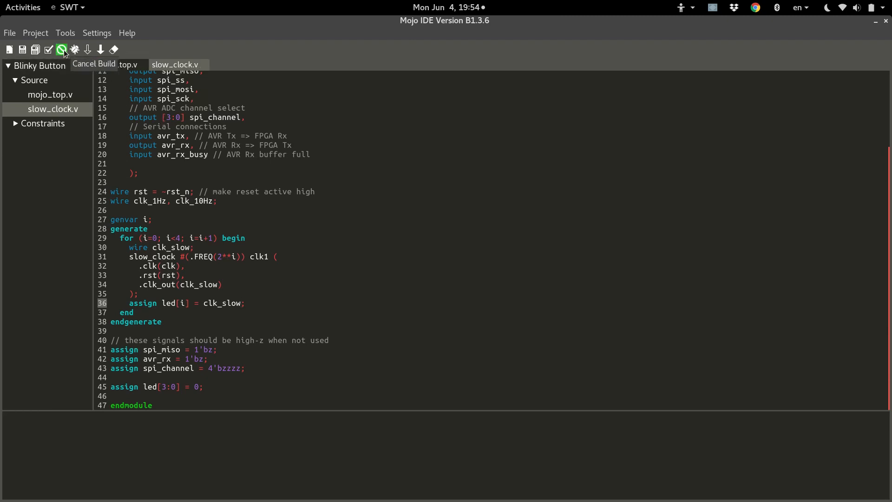
pyautogui.click(61, 49)
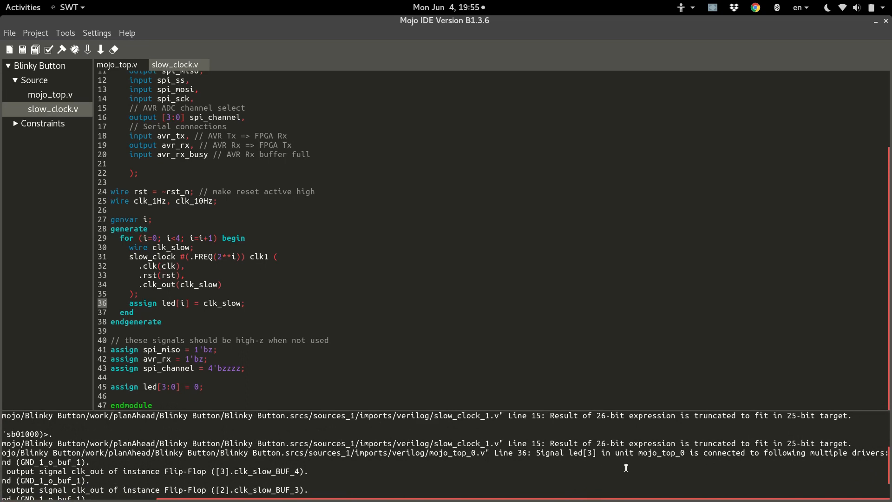
pyautogui.moveTo(178, 385)
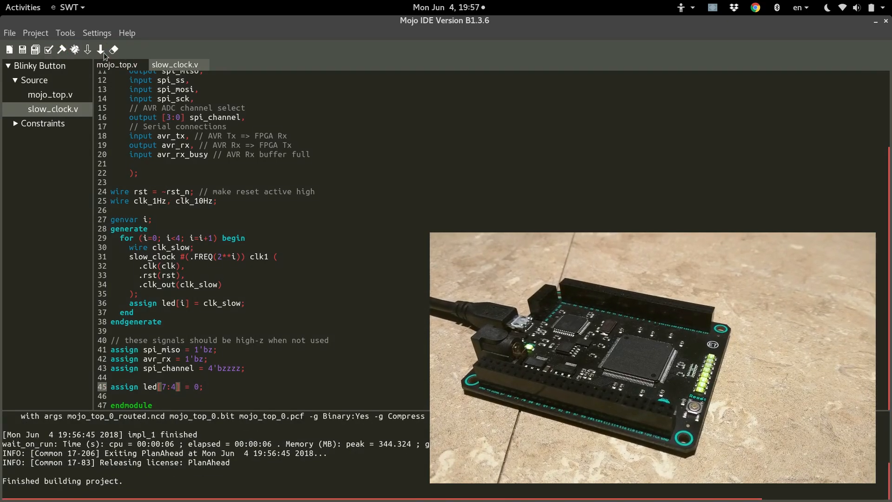
pyautogui.moveTo(88, 49)
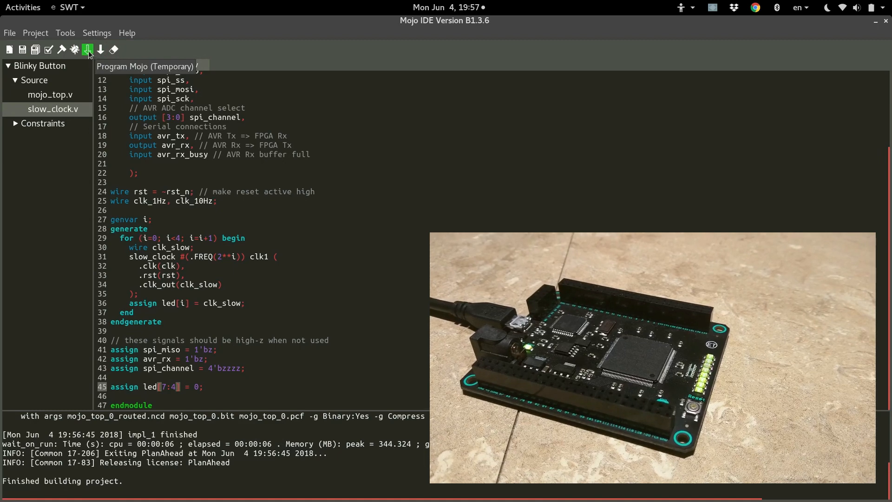
# Upload the built bitstream to the Mojo board's RAM with Program Mojo (Temporary).
pyautogui.click(88, 50)
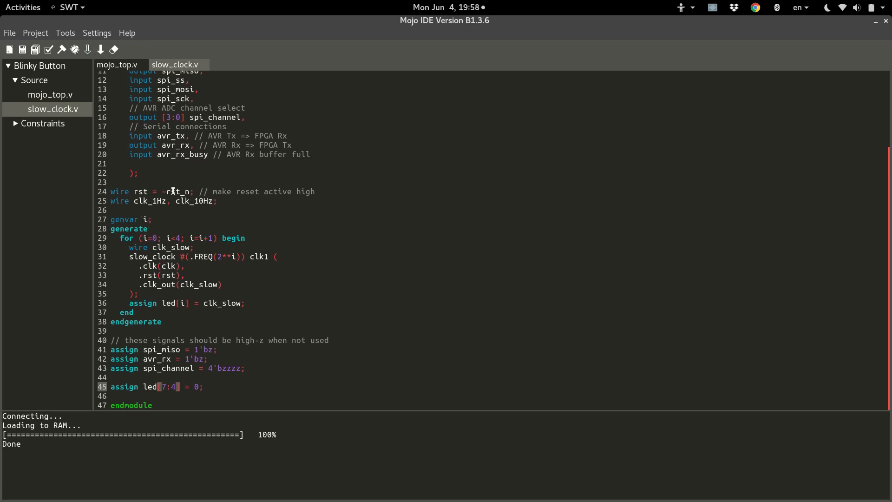
pyautogui.moveTo(206, 256)
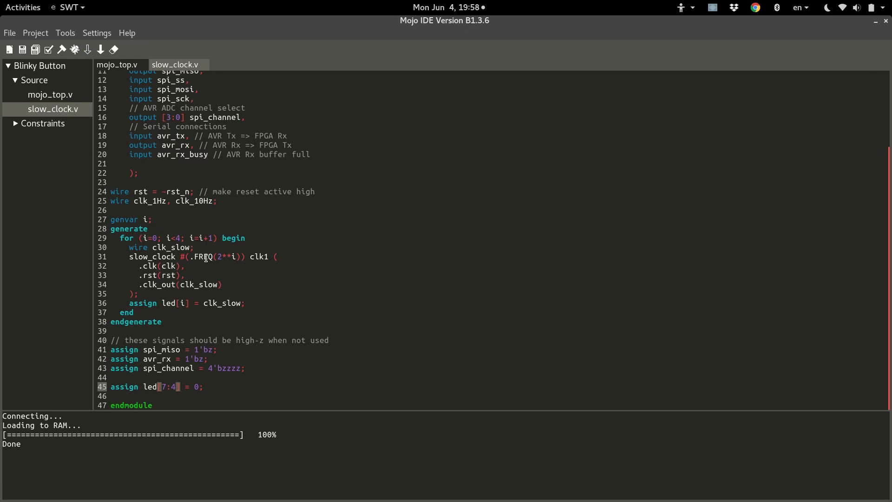
pyautogui.moveTo(239, 251)
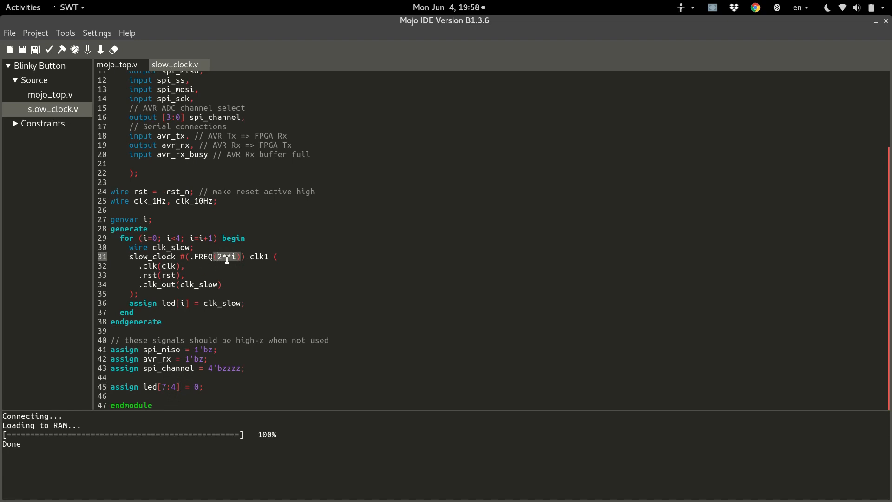
pyautogui.moveTo(258, 272)
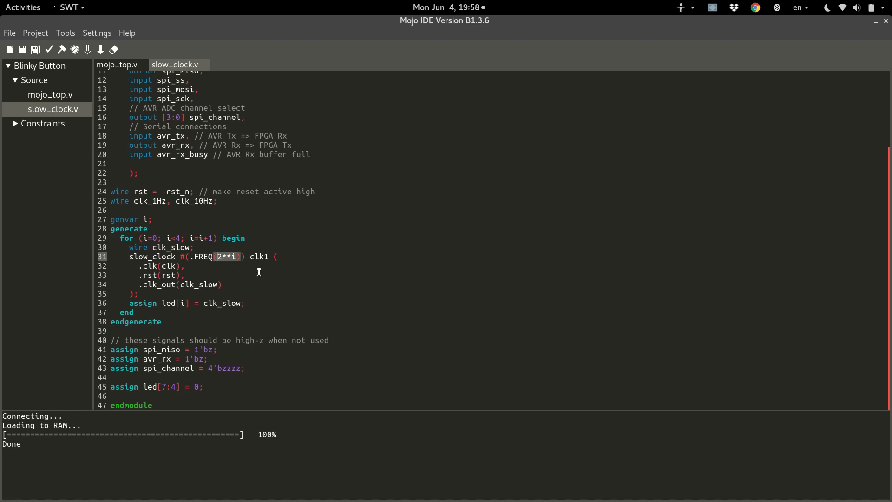
pyautogui.moveTo(212, 285)
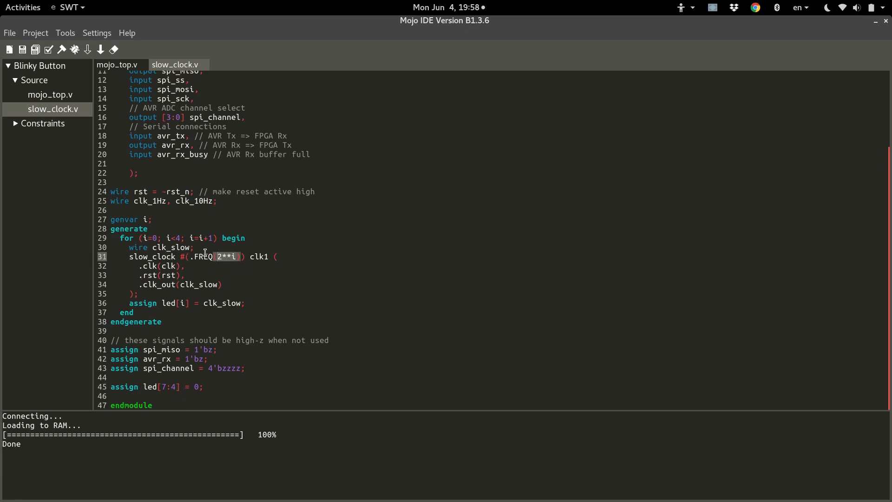
pyautogui.moveTo(231, 271)
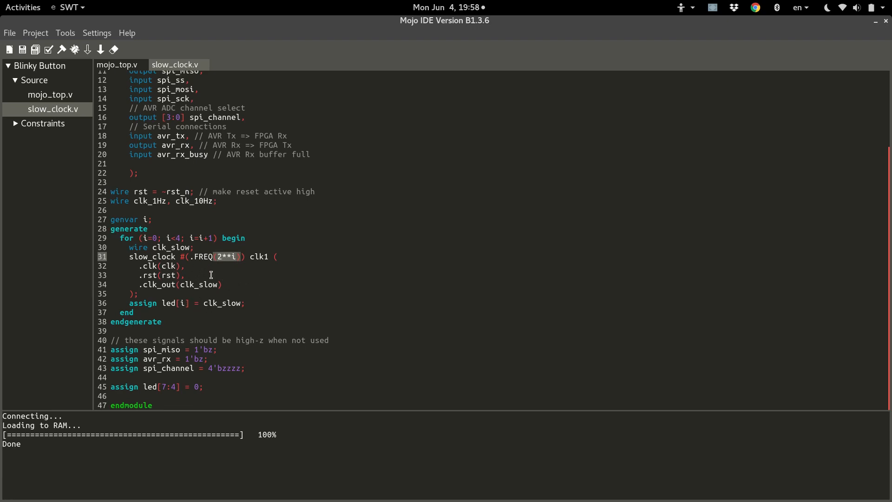
pyautogui.moveTo(151, 246)
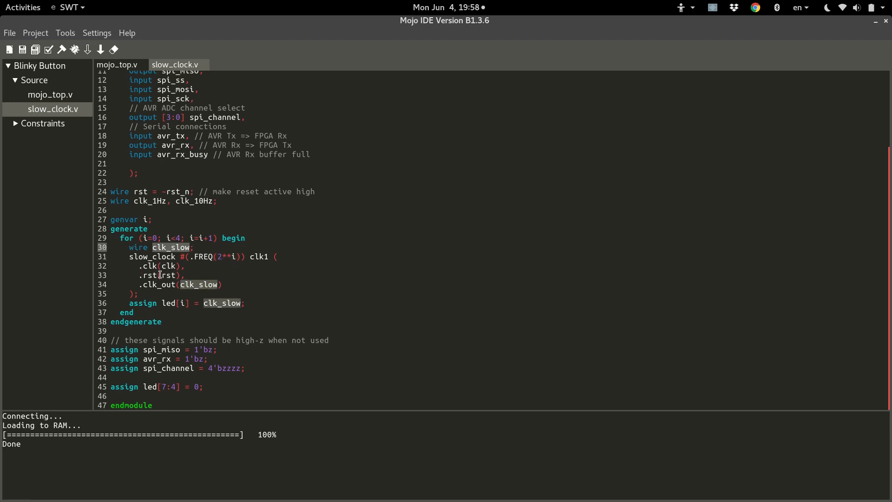
pyautogui.moveTo(233, 257)
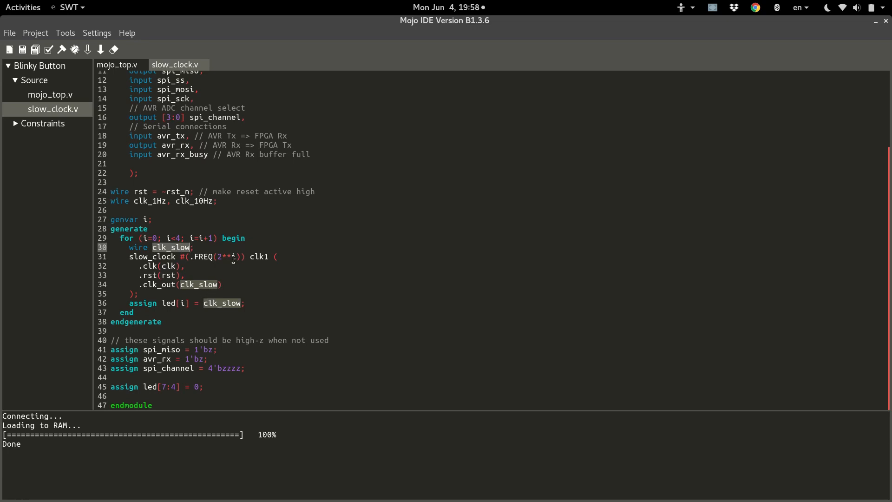
pyautogui.moveTo(256, 365)
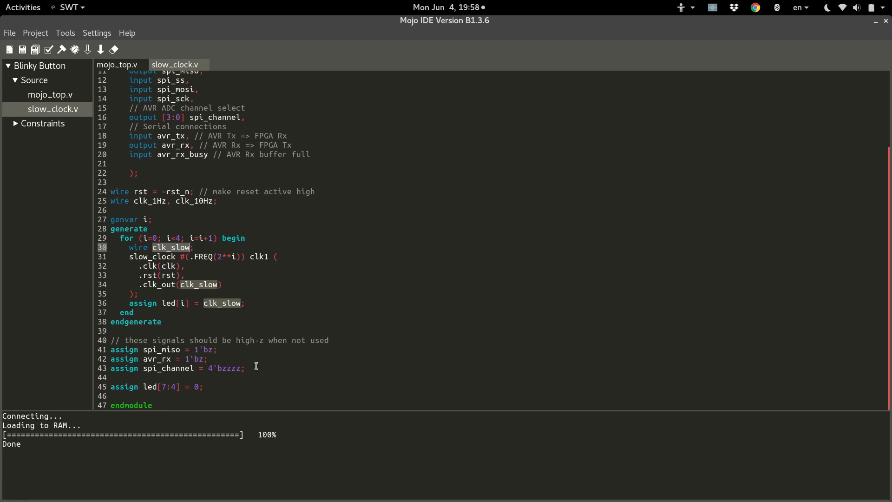
pyautogui.moveTo(142, 256)
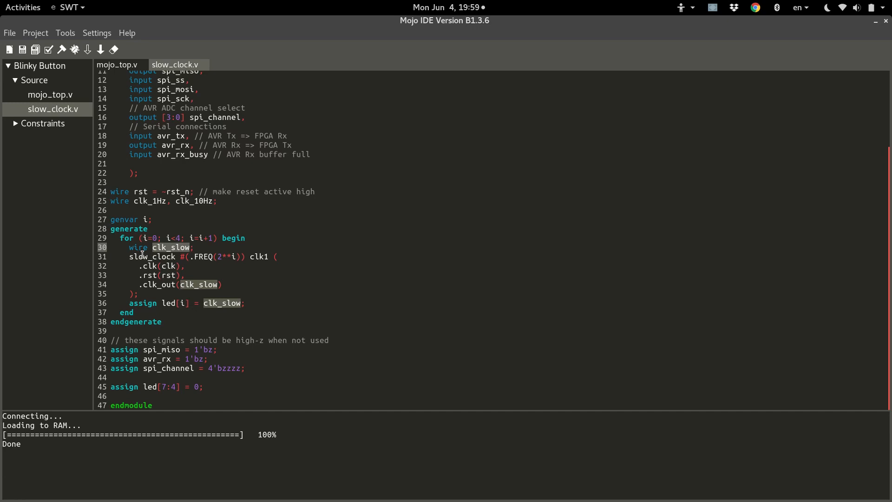